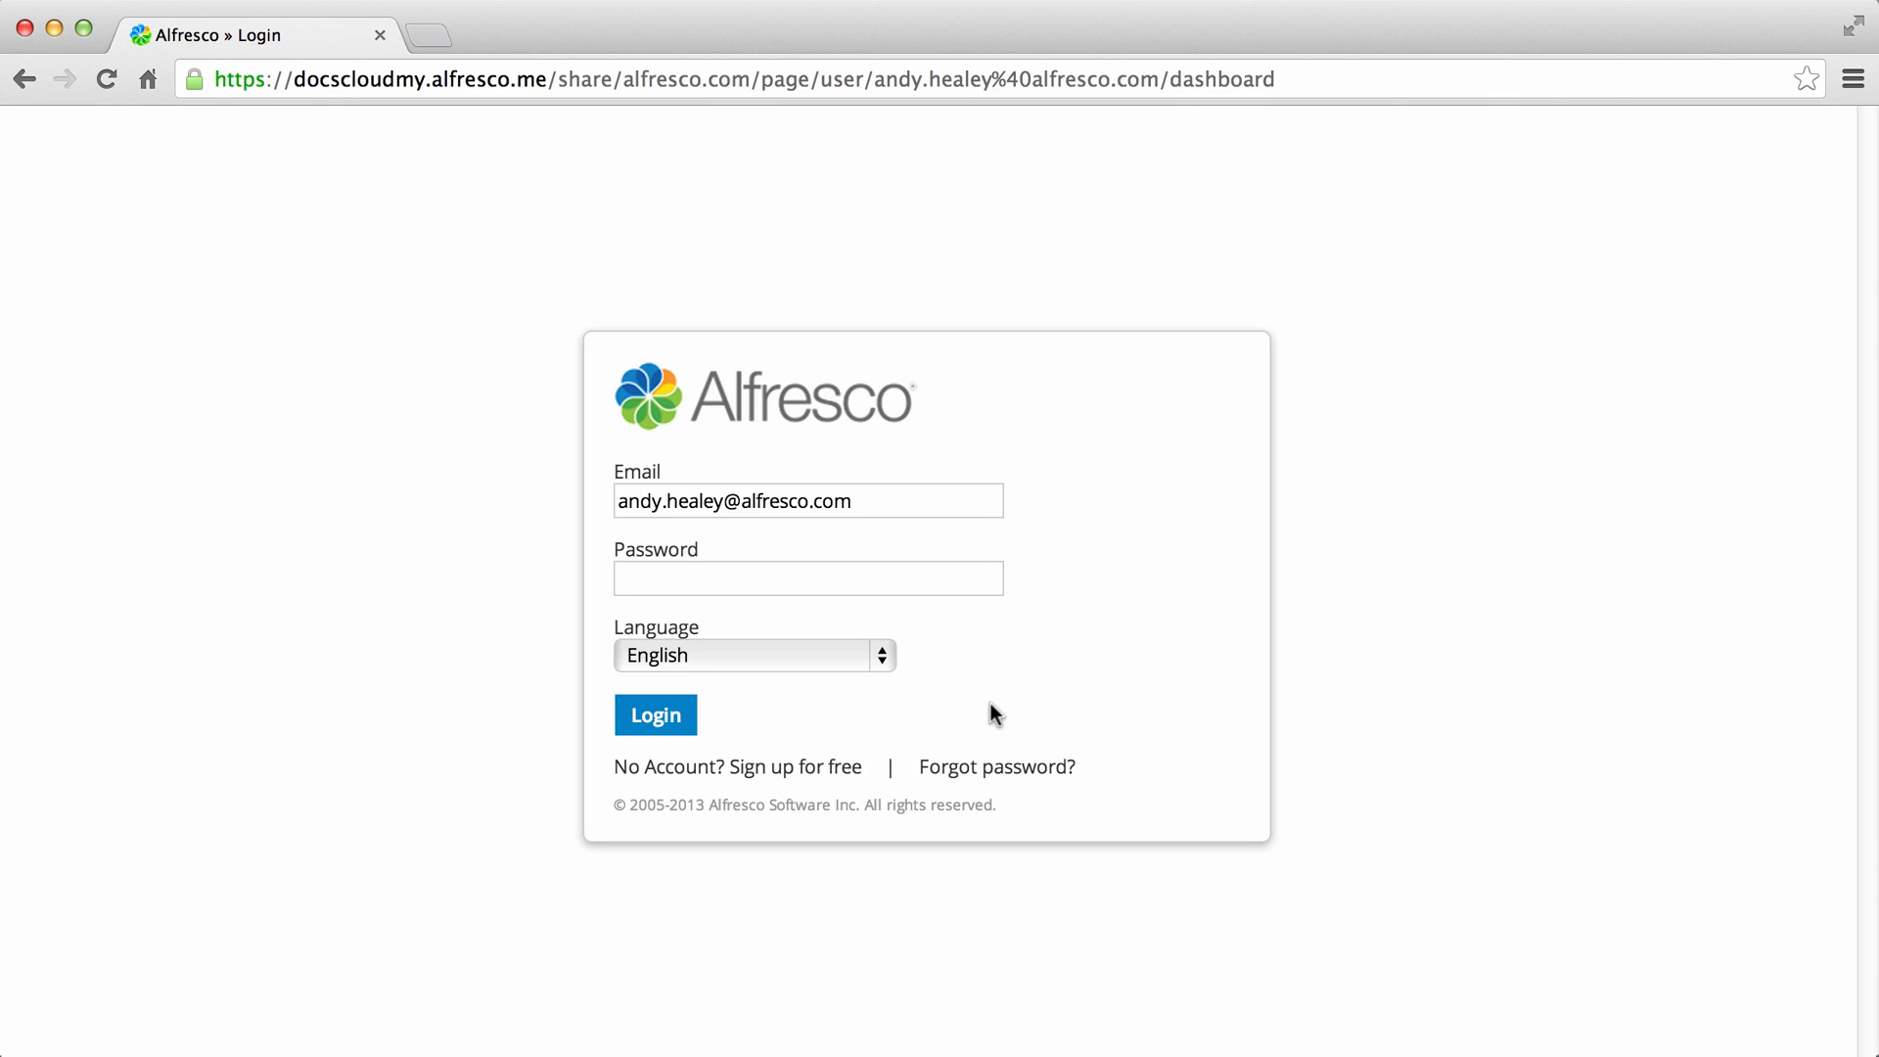
{"action": "mouse_move", "coordinate": [913, 692]}
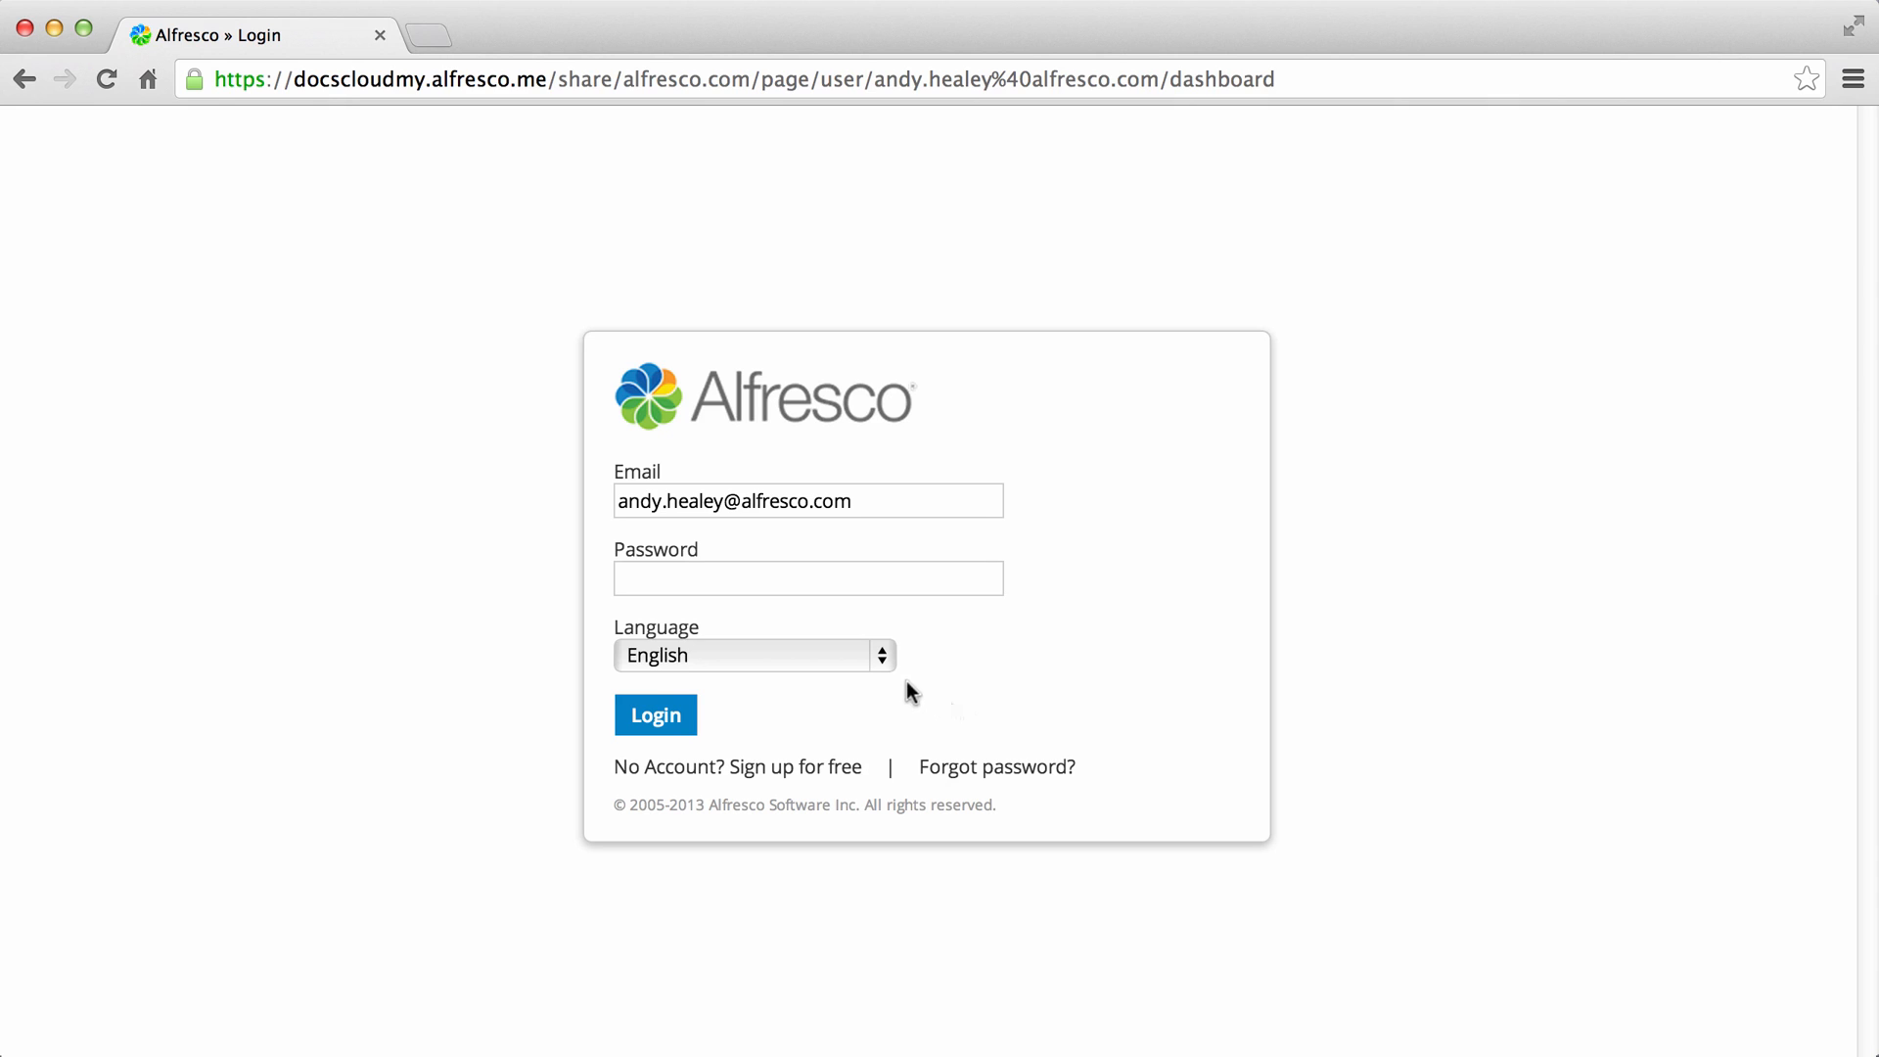
- Set the login language to Français, enter the password and sign in with Connexion
{"action": "left_click", "coordinate": [754, 654]}
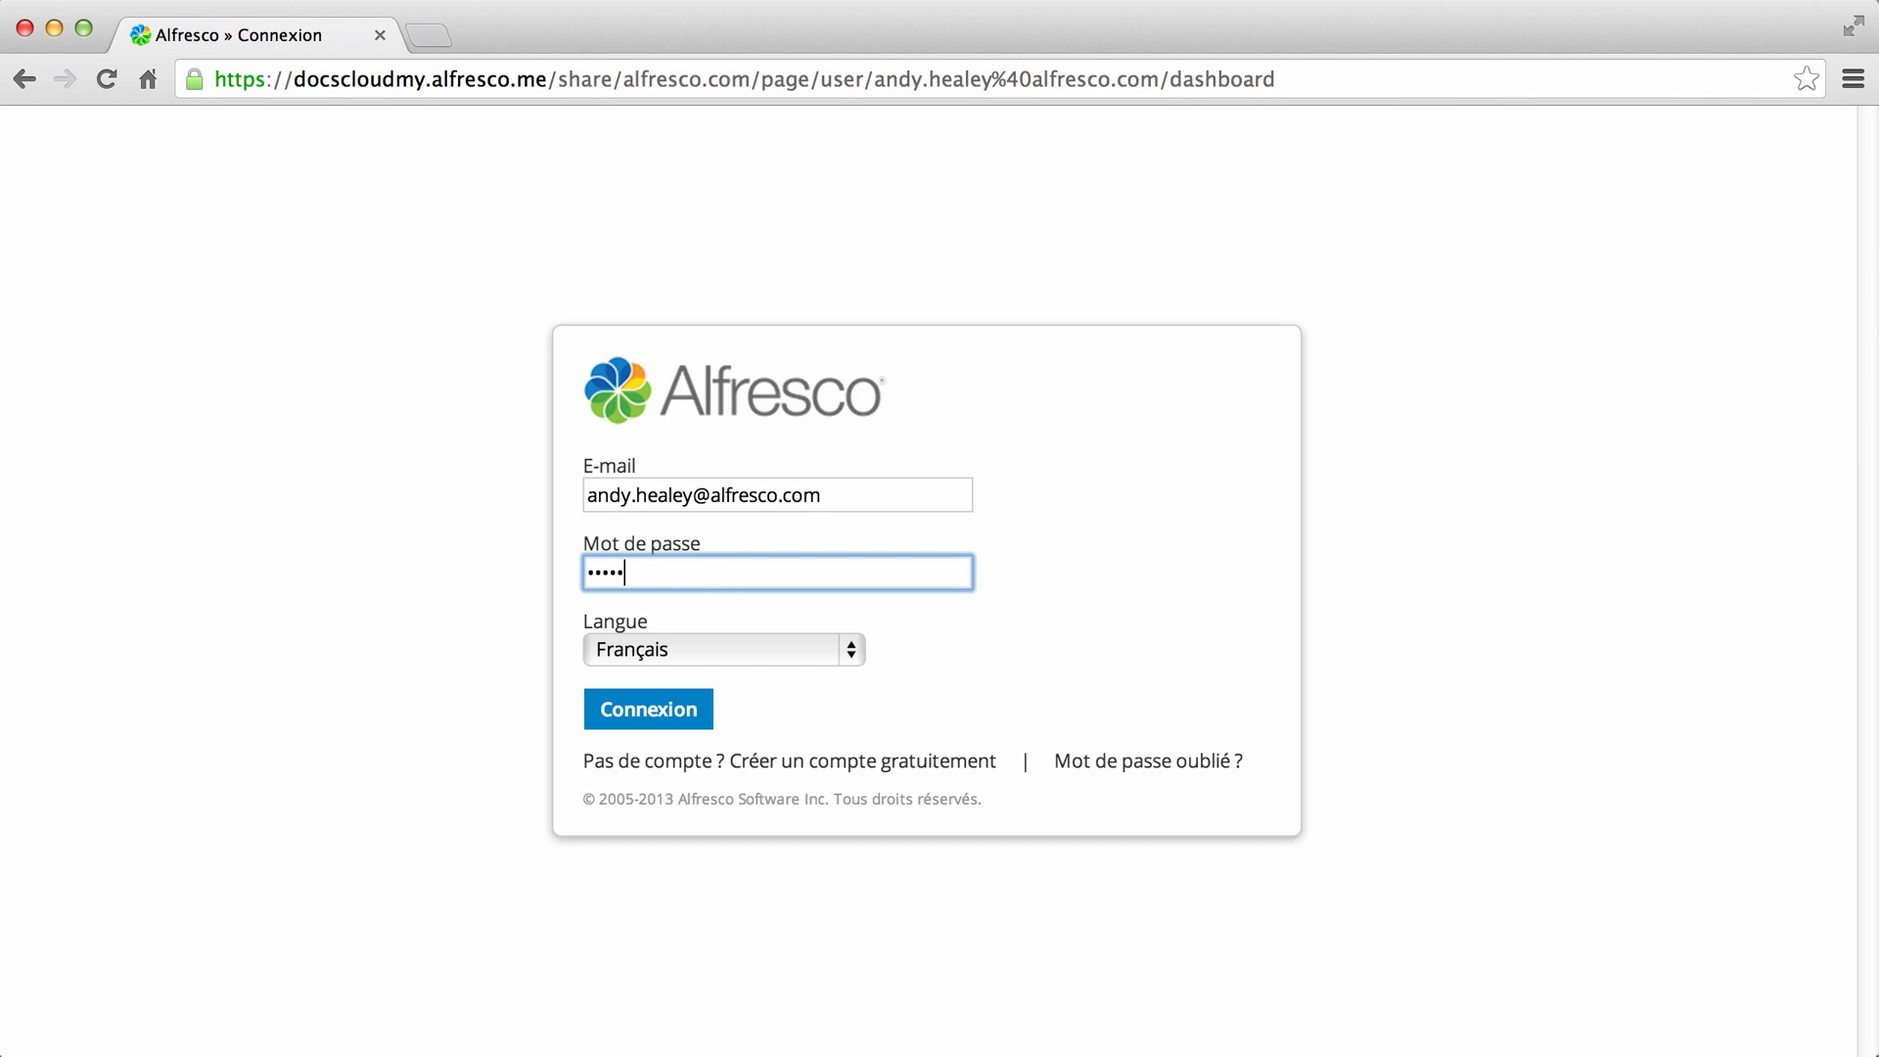
{"action": "type", "text": "•••"}
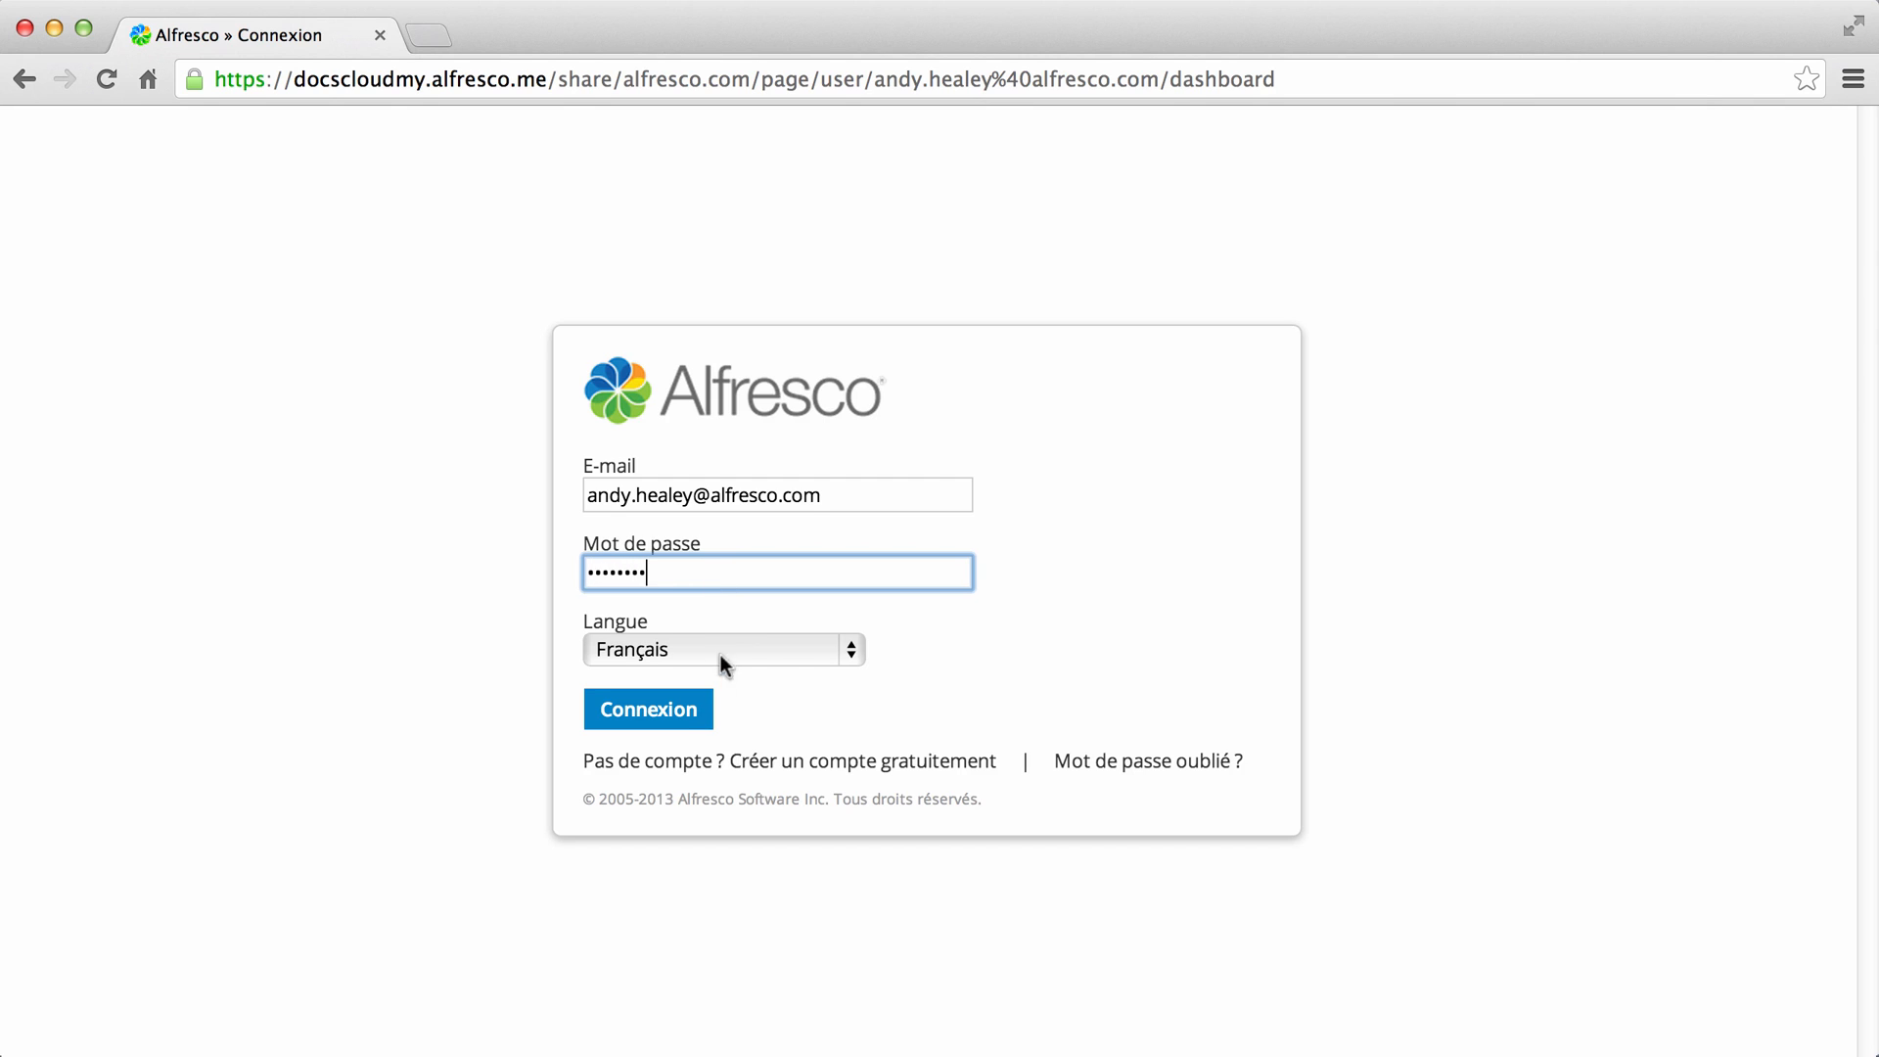
{"action": "left_click", "coordinate": [646, 709]}
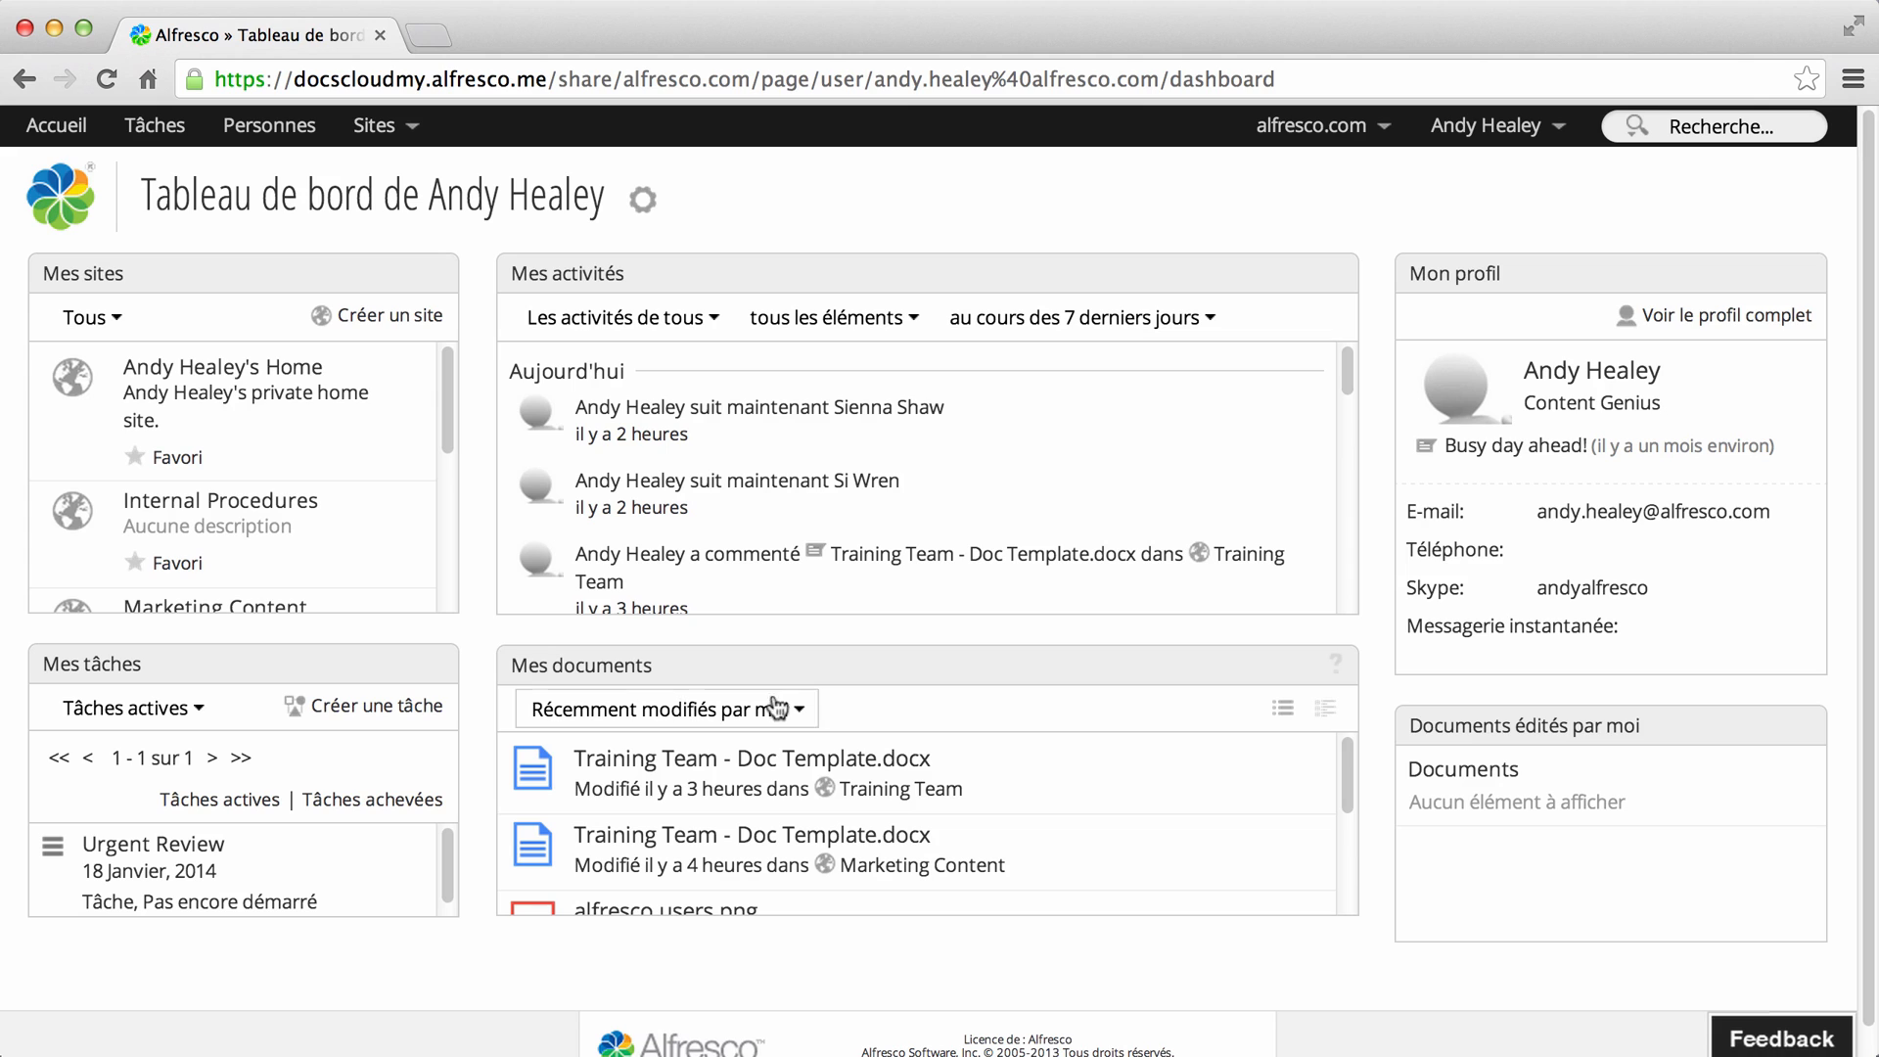
- Choose Mon profil from the user name menu in the top bar
{"action": "left_click", "coordinate": [1491, 124]}
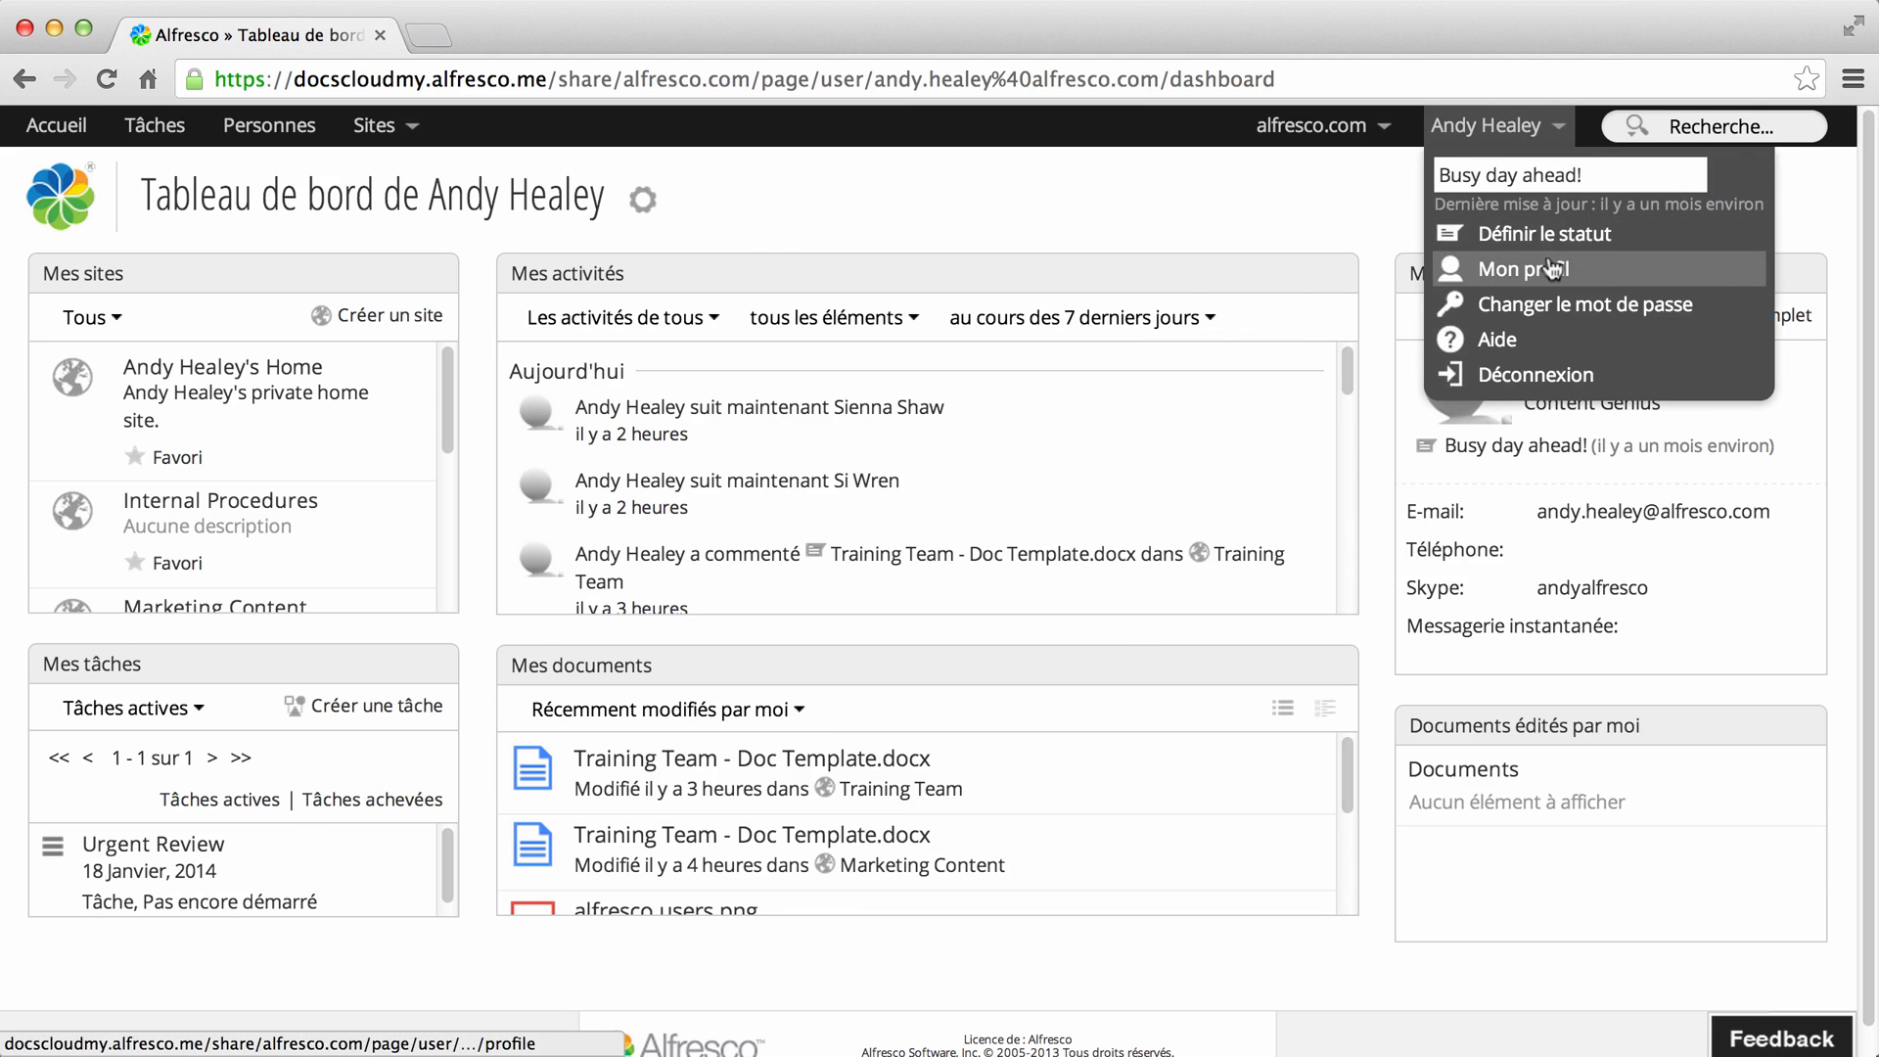
{"action": "left_click", "coordinate": [1525, 267]}
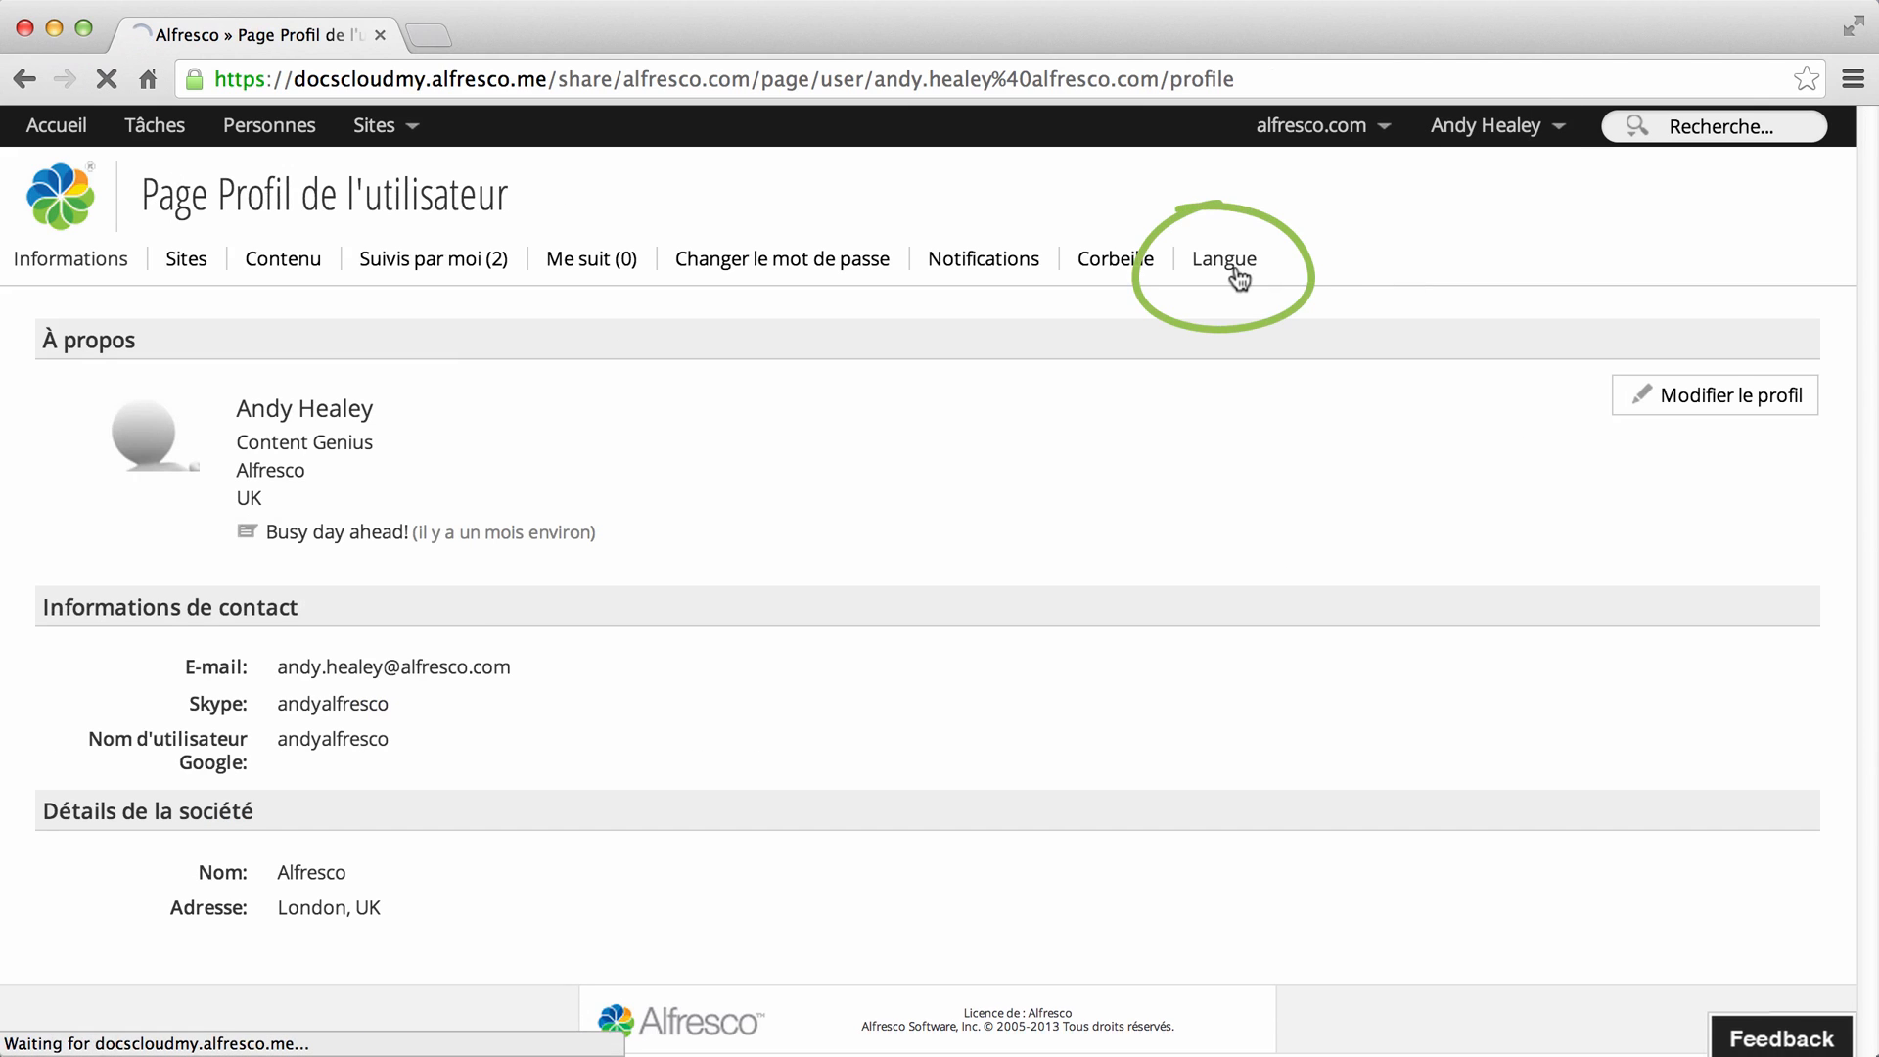